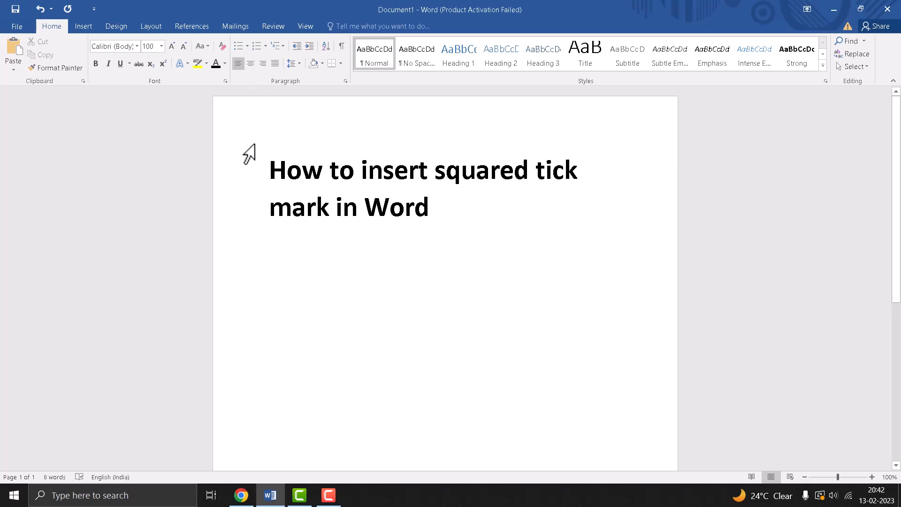
{"action": "mouse_move", "coordinate": [295, 179]}
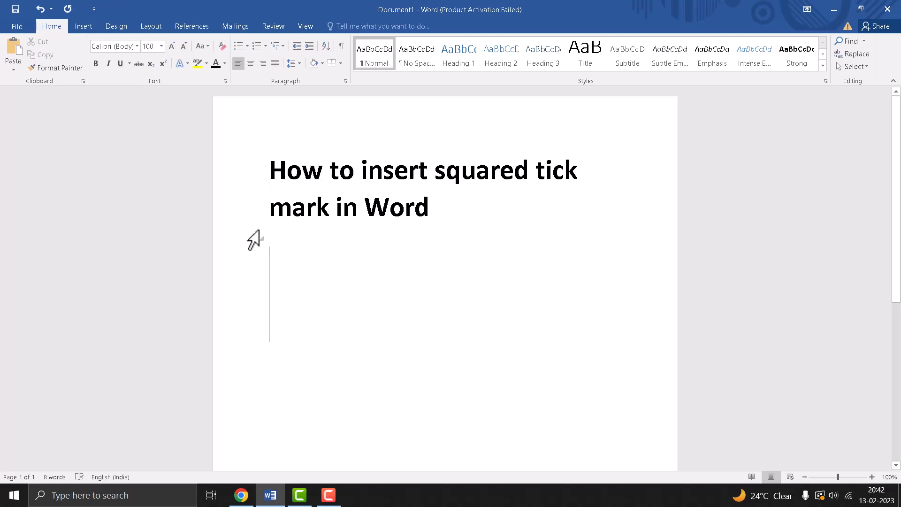
{"action": "mouse_move", "coordinate": [435, 218]}
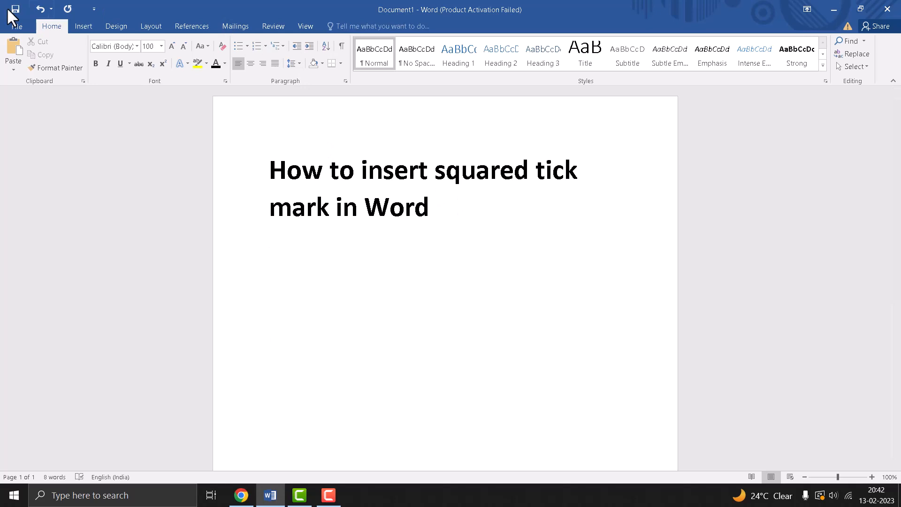
Show the recently used symbols list from the Insert ribbon's Symbol dropdown
{"action": "left_click", "coordinate": [83, 27]}
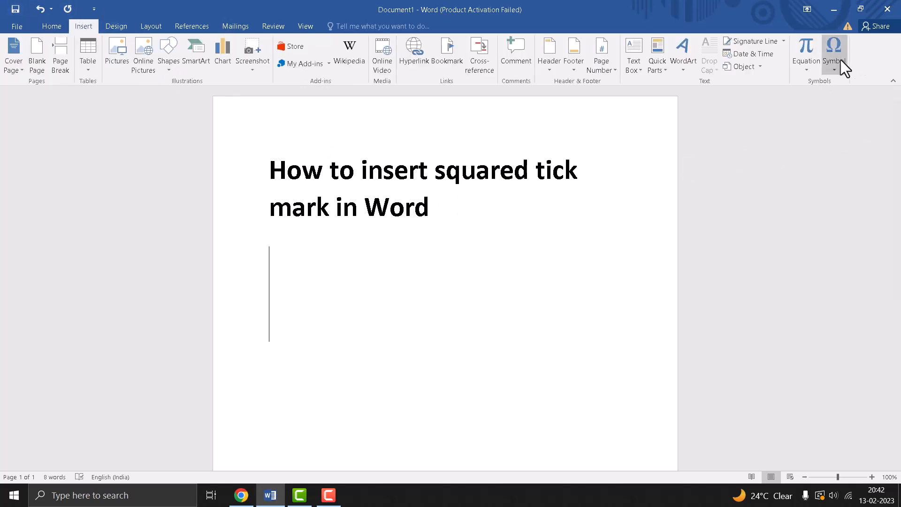
{"action": "left_click", "coordinate": [833, 50]}
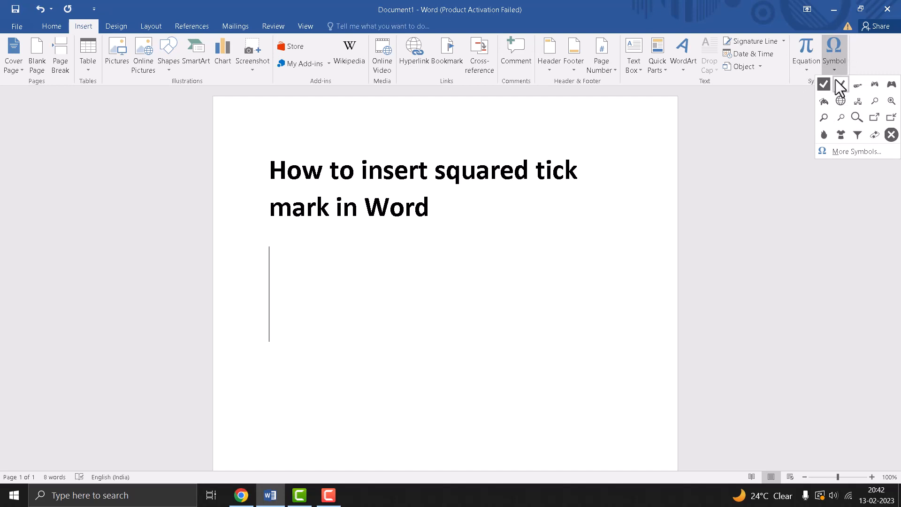
{"action": "mouse_move", "coordinate": [832, 162]}
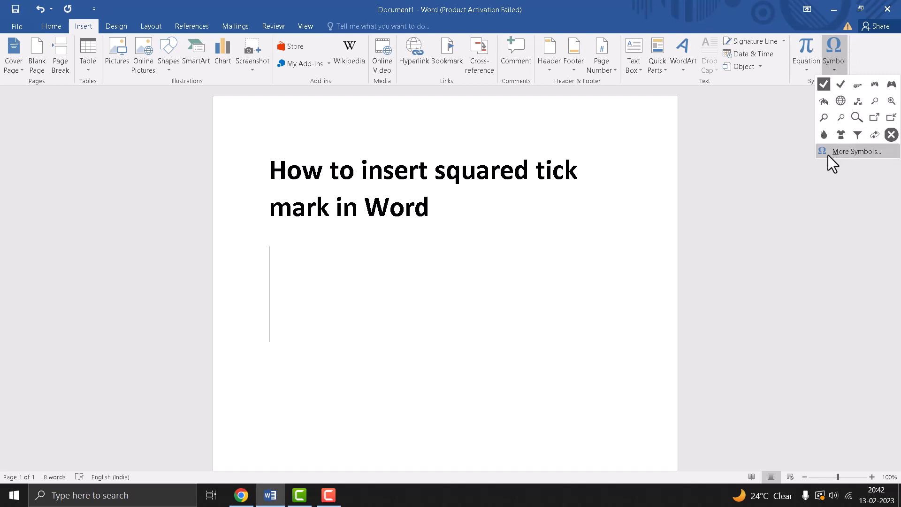
Insert a boxed tick mark from the Segoe UI Symbol set via More Symbols
{"action": "left_click", "coordinate": [859, 151]}
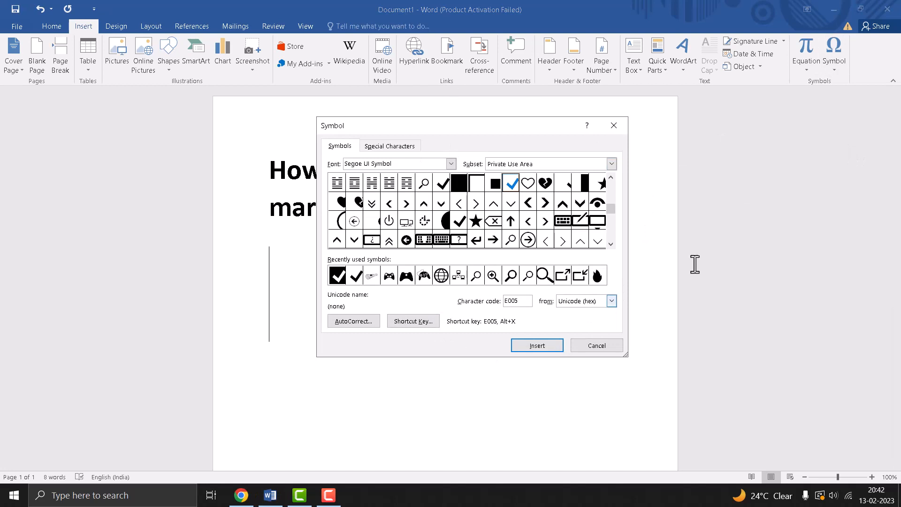
{"action": "mouse_move", "coordinate": [412, 223]}
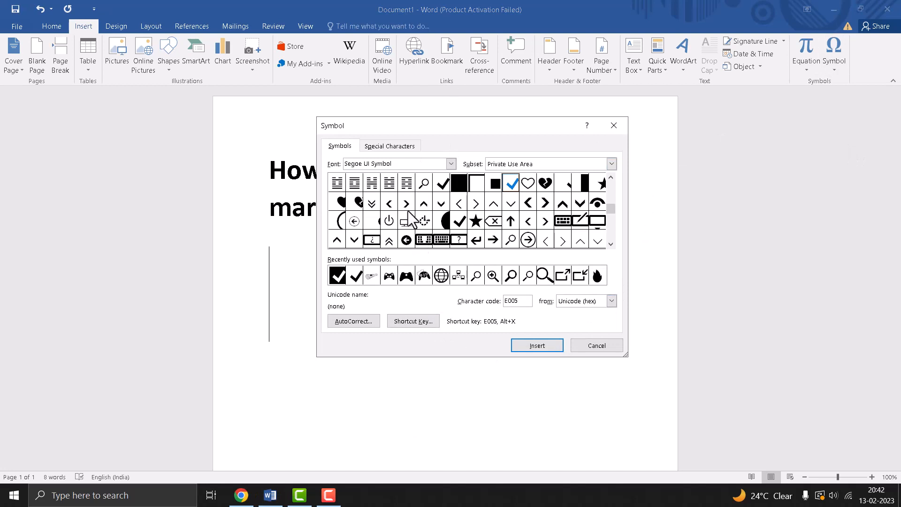
{"action": "left_click", "coordinate": [396, 163]}
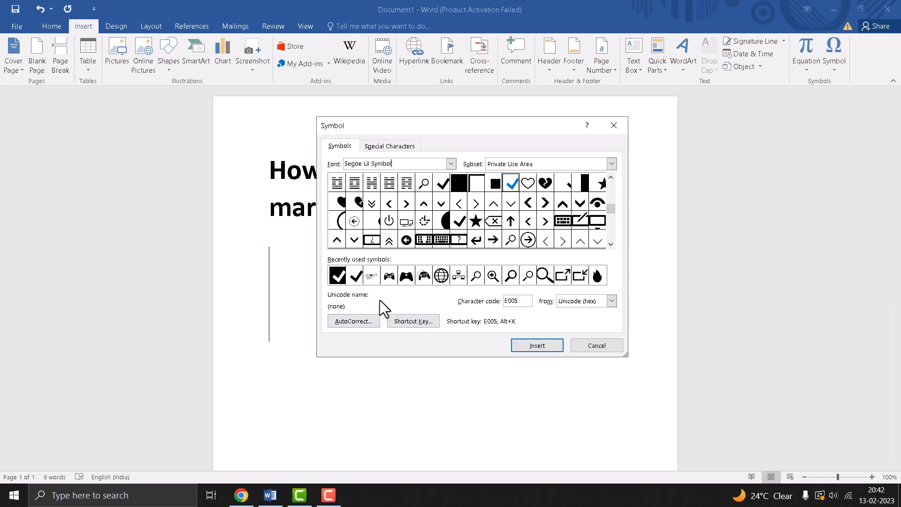
{"action": "left_click", "coordinate": [355, 274]}
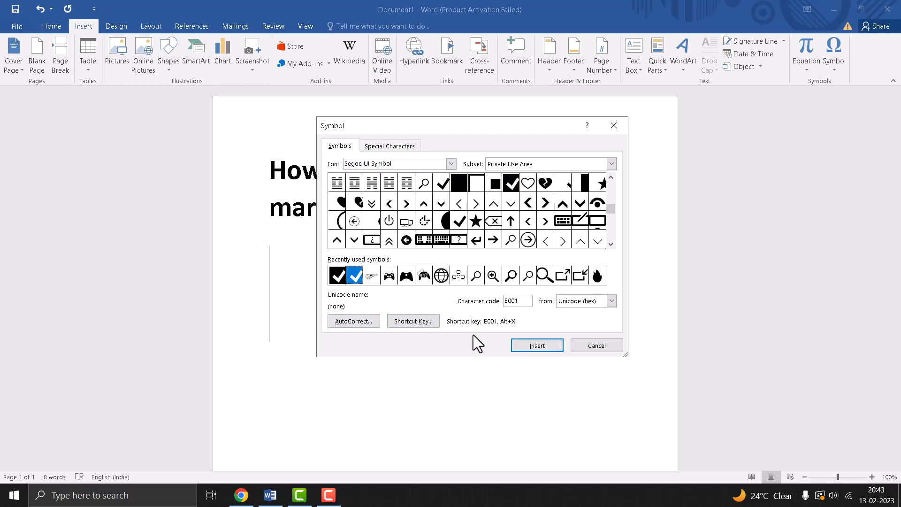
{"action": "mouse_move", "coordinate": [506, 316]}
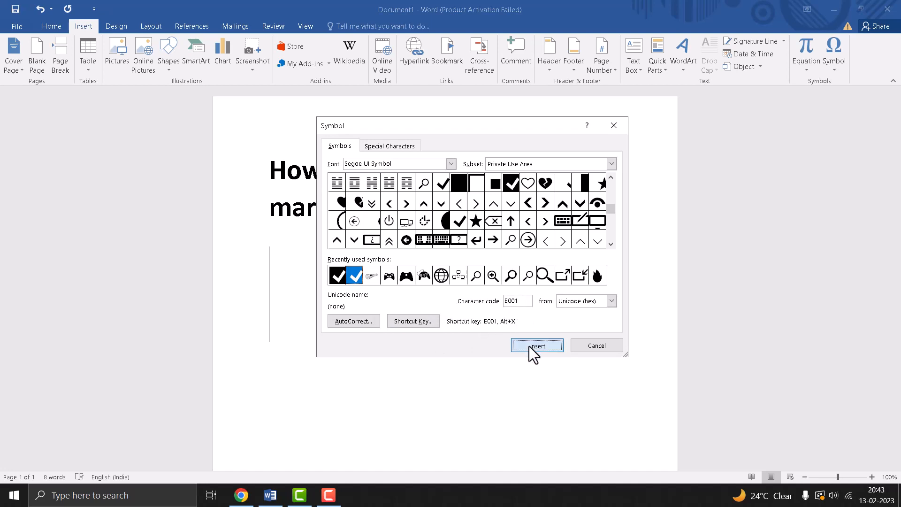
{"action": "left_click", "coordinate": [537, 346]}
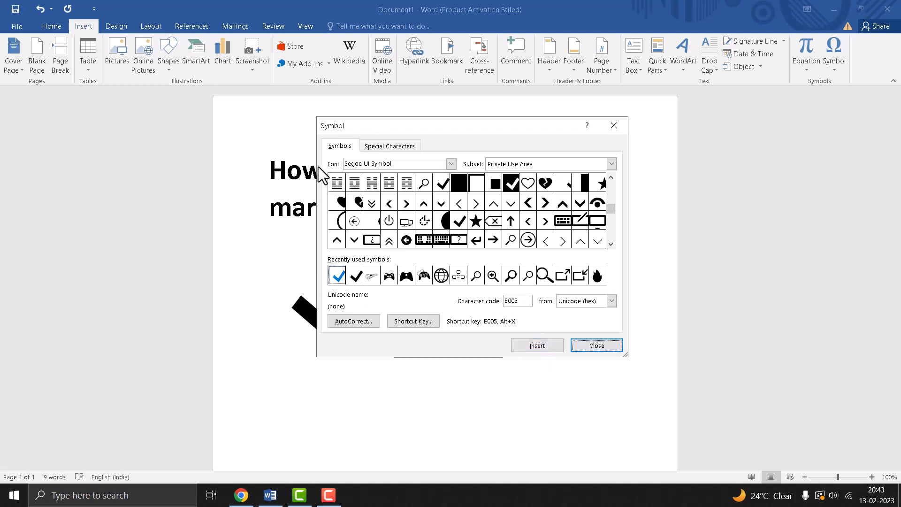
Insert the plain Wingdings tick symbol (character 252) into the document
{"action": "left_click", "coordinate": [450, 163]}
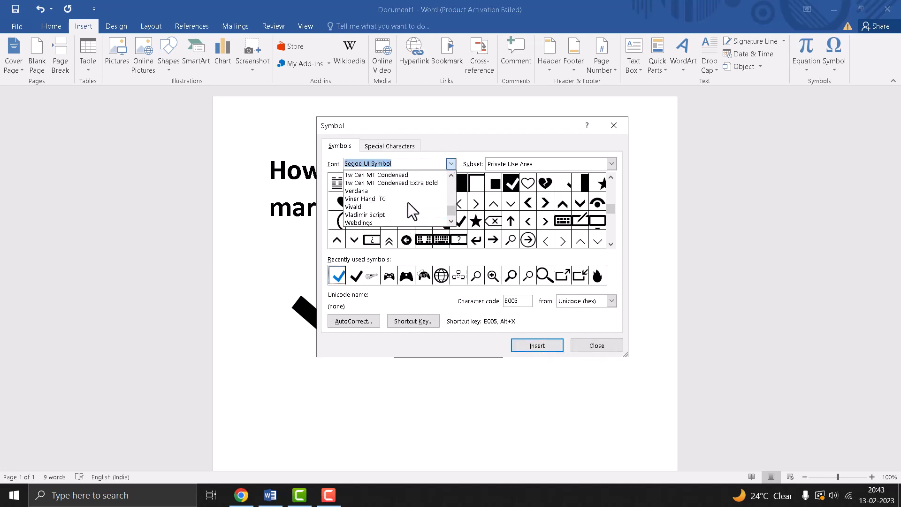
{"action": "left_click", "coordinate": [375, 223]}
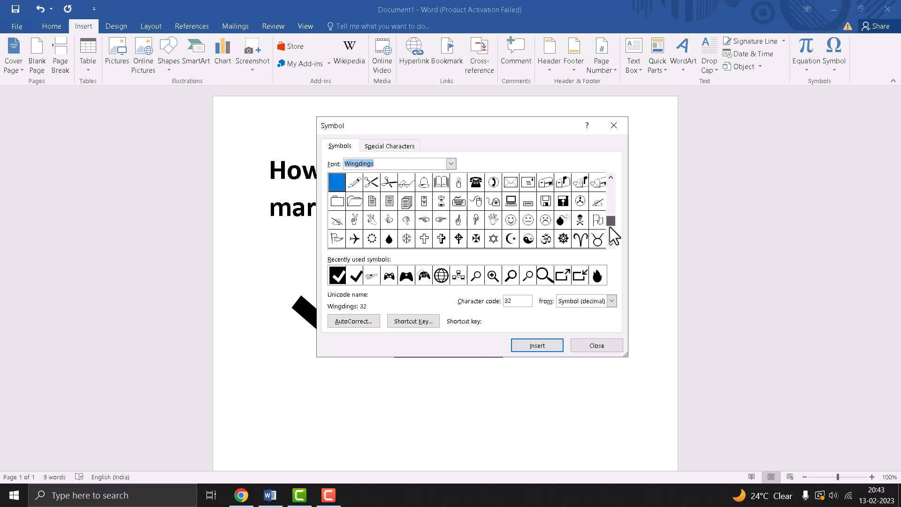
{"action": "left_click", "coordinate": [545, 239]}
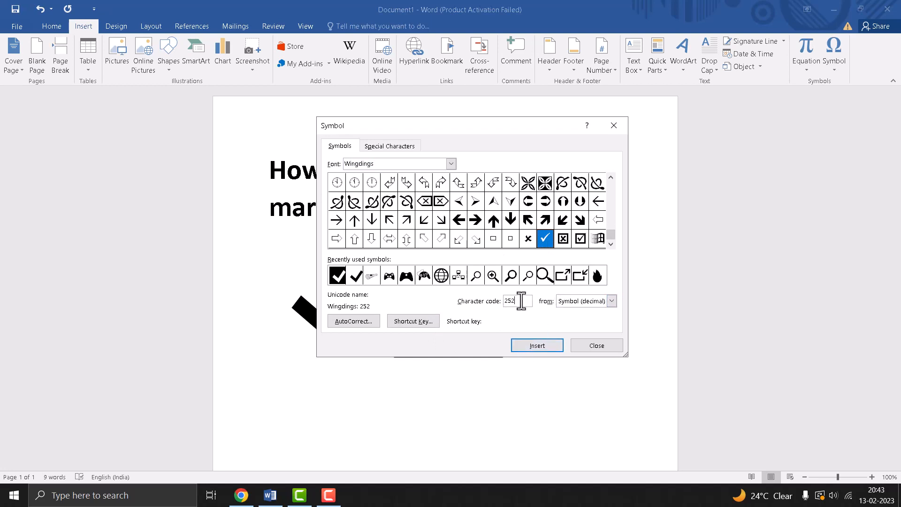
{"action": "left_click", "coordinate": [537, 345]}
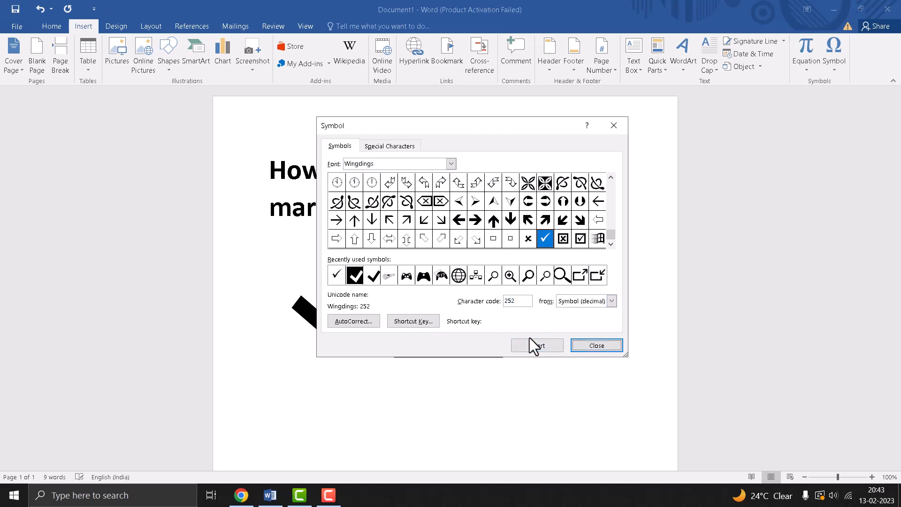
Insert the outlined boxed Wingdings tick using character code 254
{"action": "left_click", "coordinate": [580, 238]}
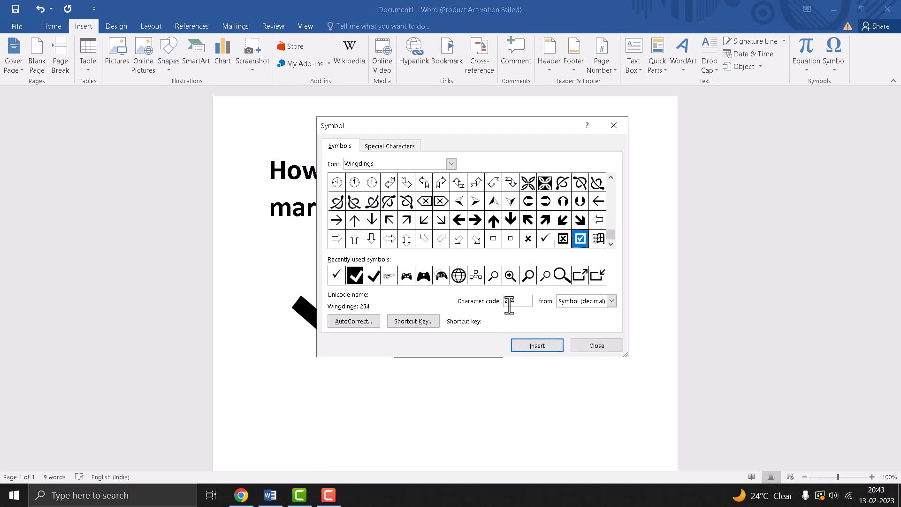
{"action": "type", "text": "254"}
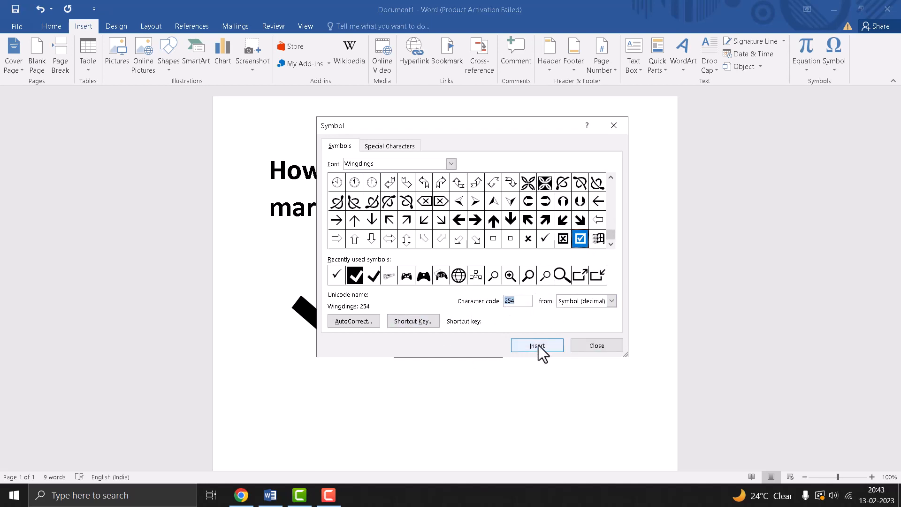
{"action": "left_click", "coordinate": [537, 345]}
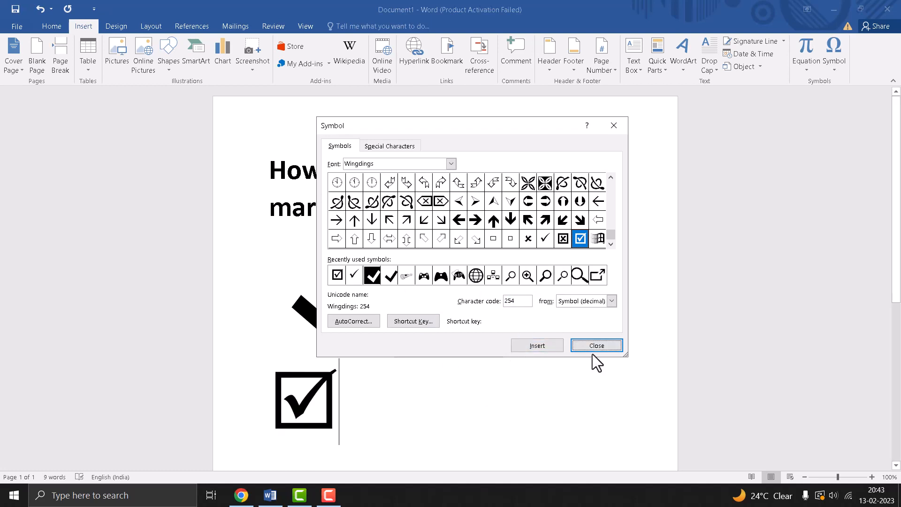
Close the Symbol dialog, leaving four tick marks below the heading
{"action": "left_click", "coordinate": [597, 345]}
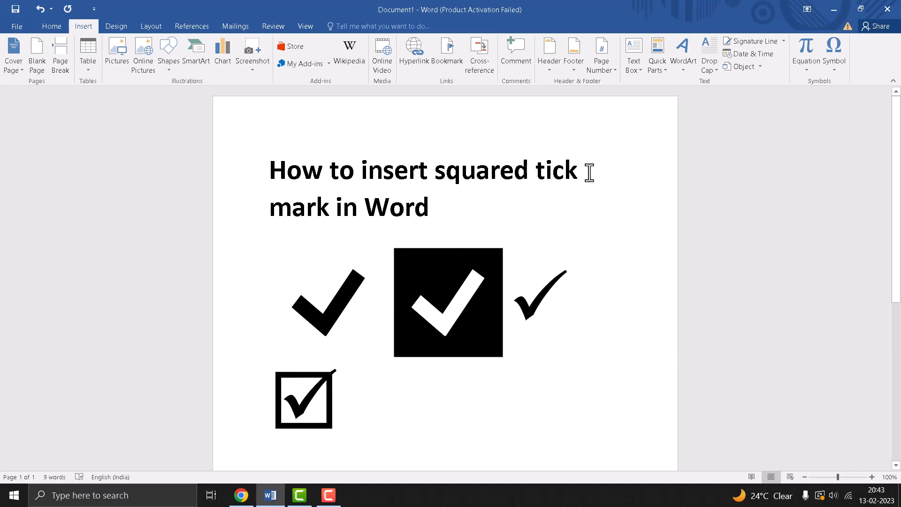
{"action": "mouse_move", "coordinate": [356, 216]}
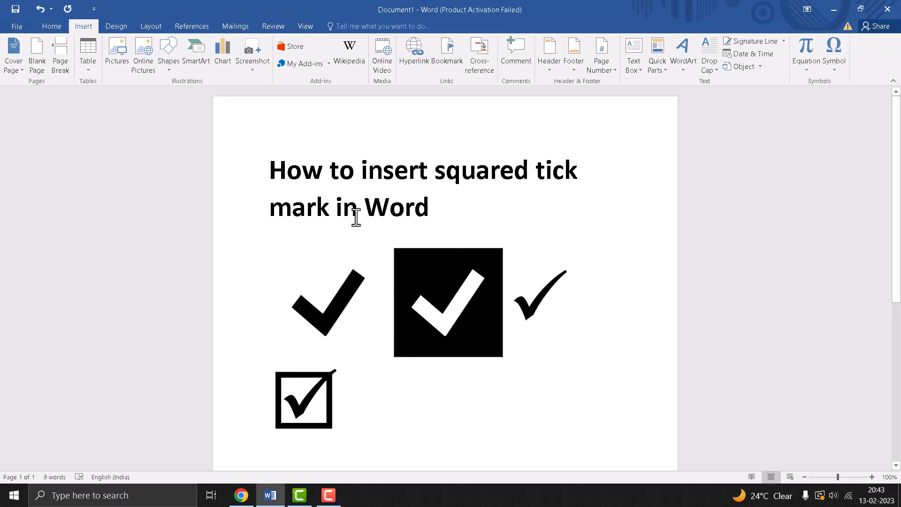